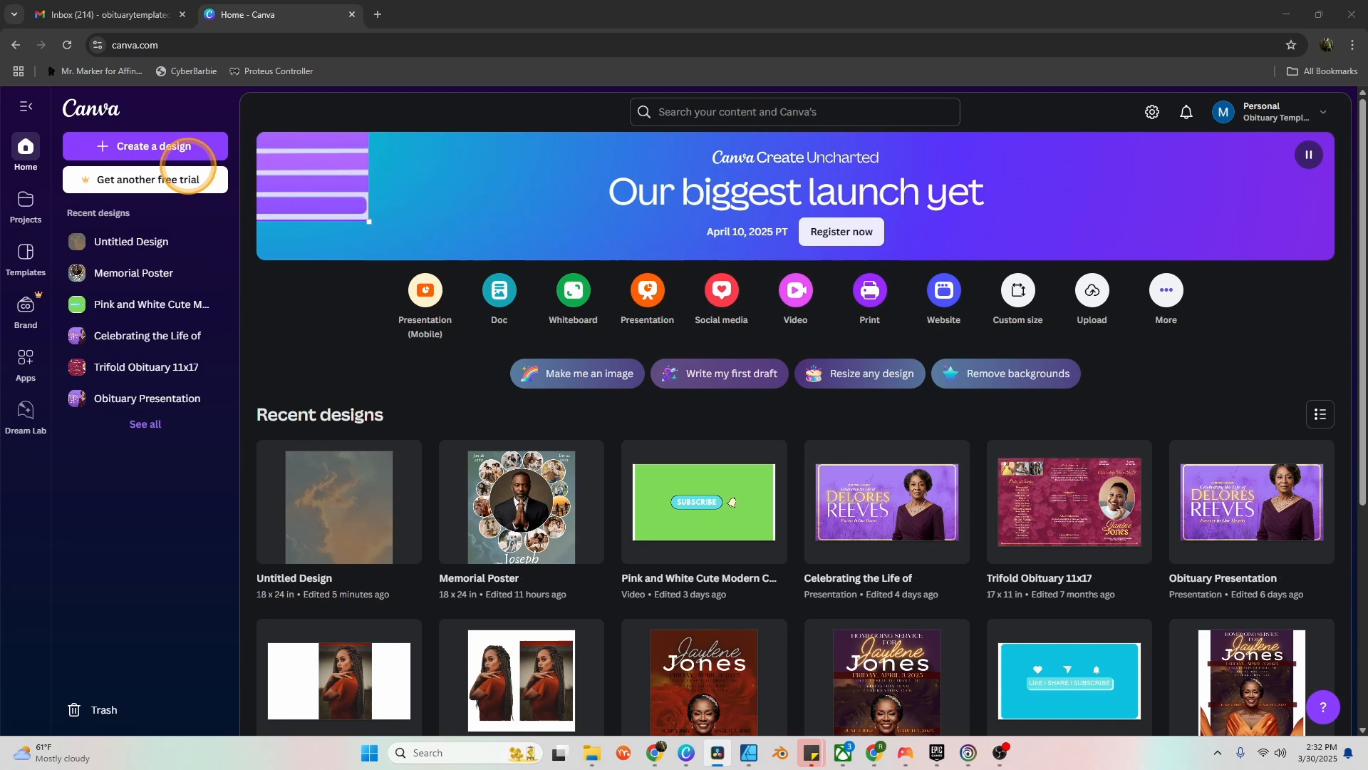
- Create a custom-size design of 18 × 24 inches
left_click(146, 146)
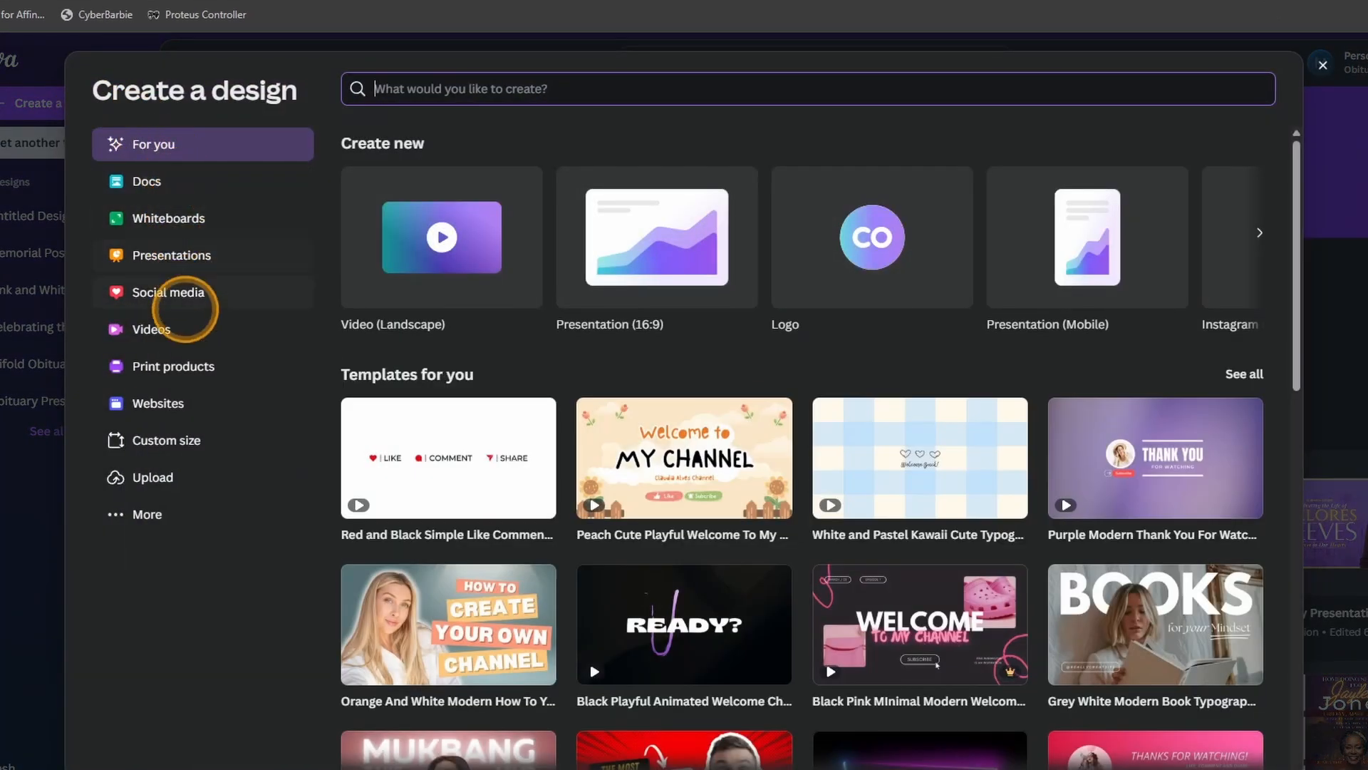
left_click(166, 439)
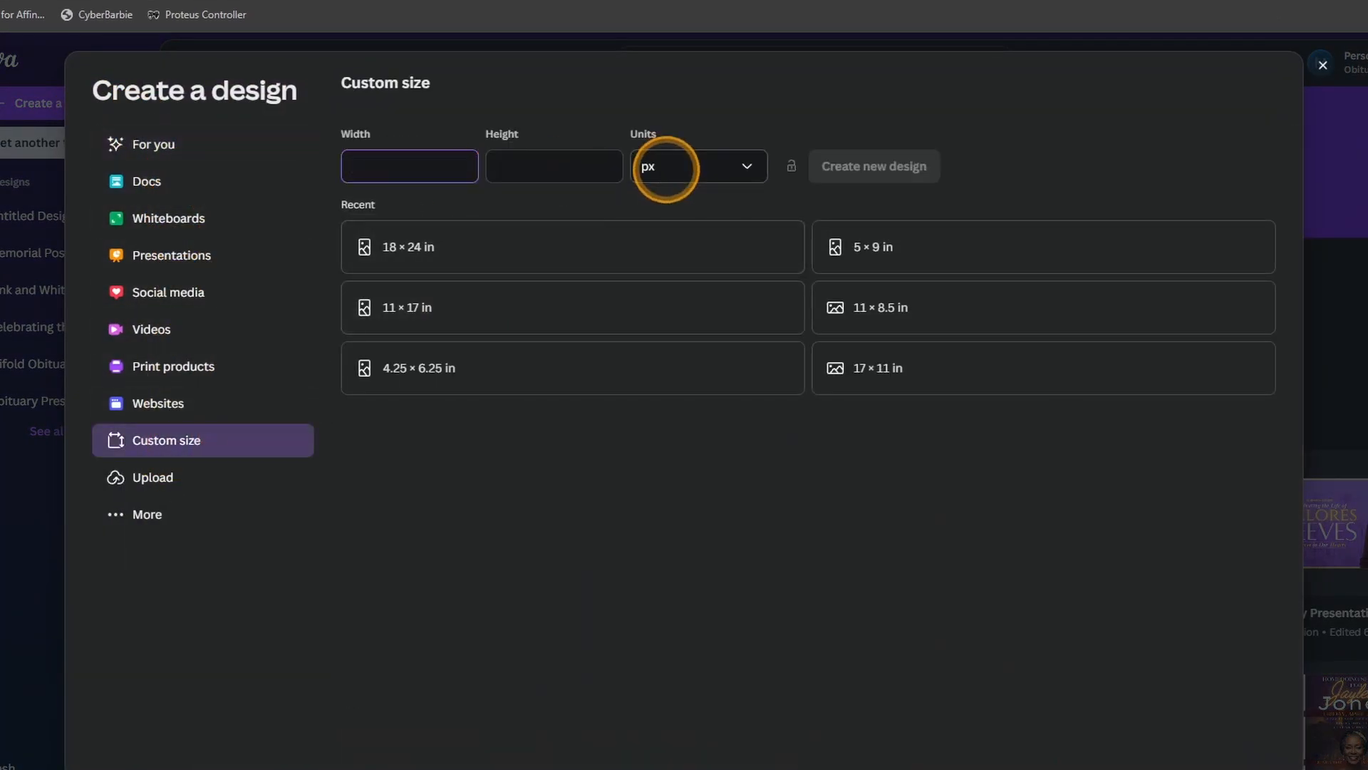
left_click(696, 166)
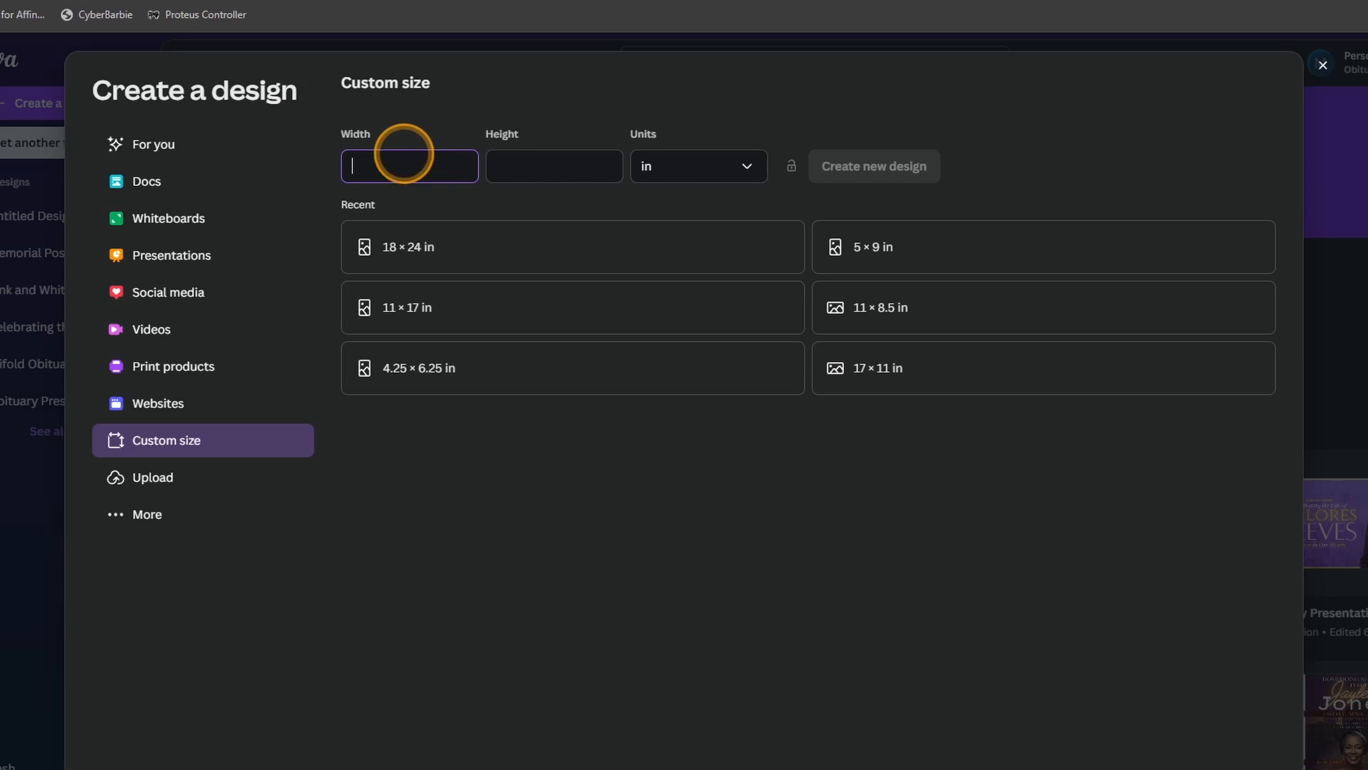
type("18")
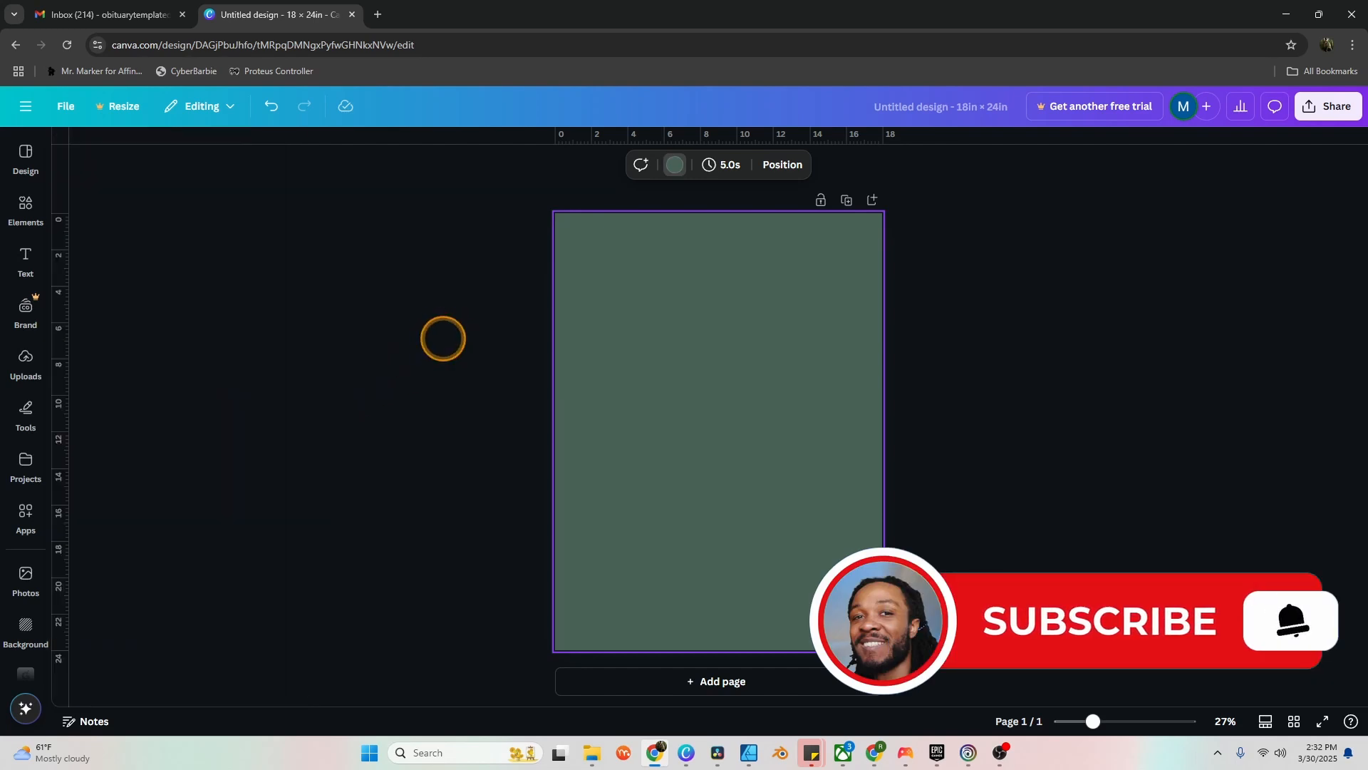
- Open the Pexels app from the sidebar and search for 'clouds'
left_click_drag(443, 338, 100, 287)
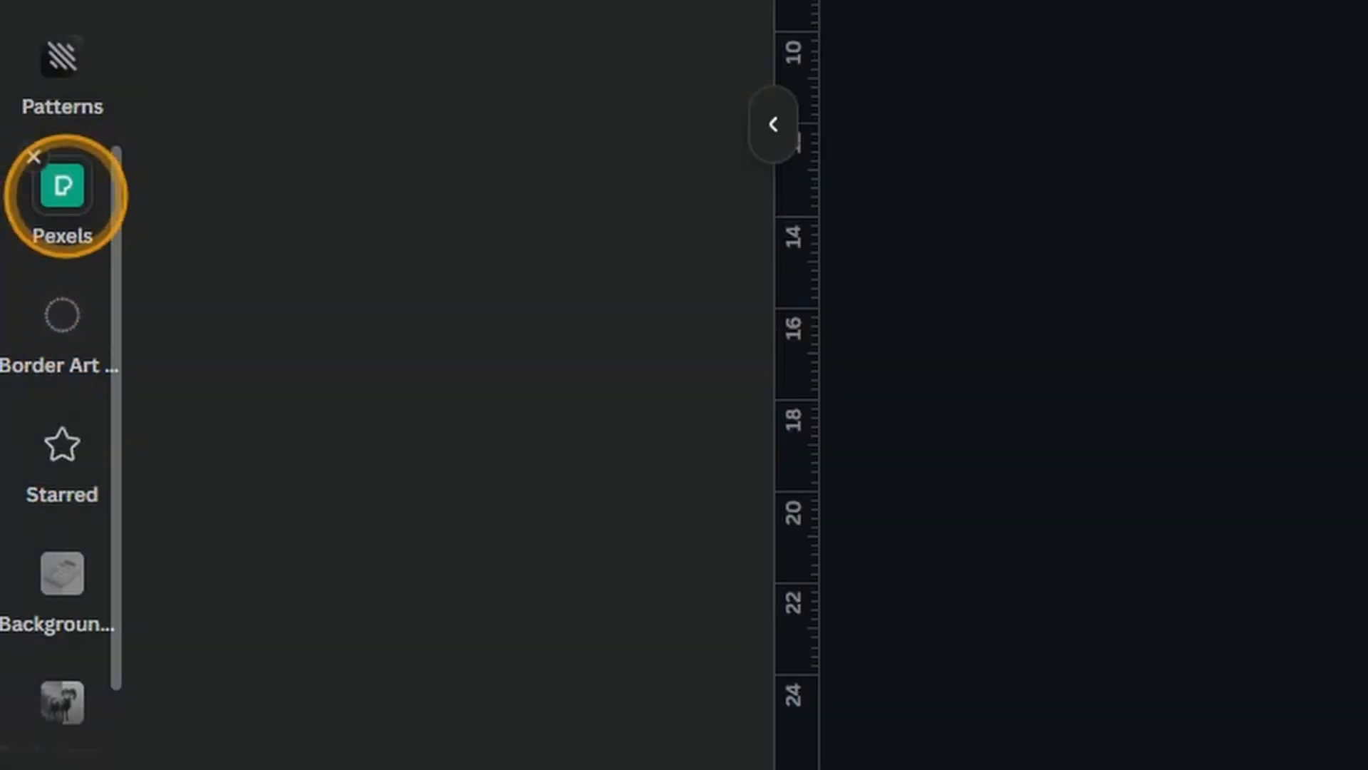
left_click(61, 187)
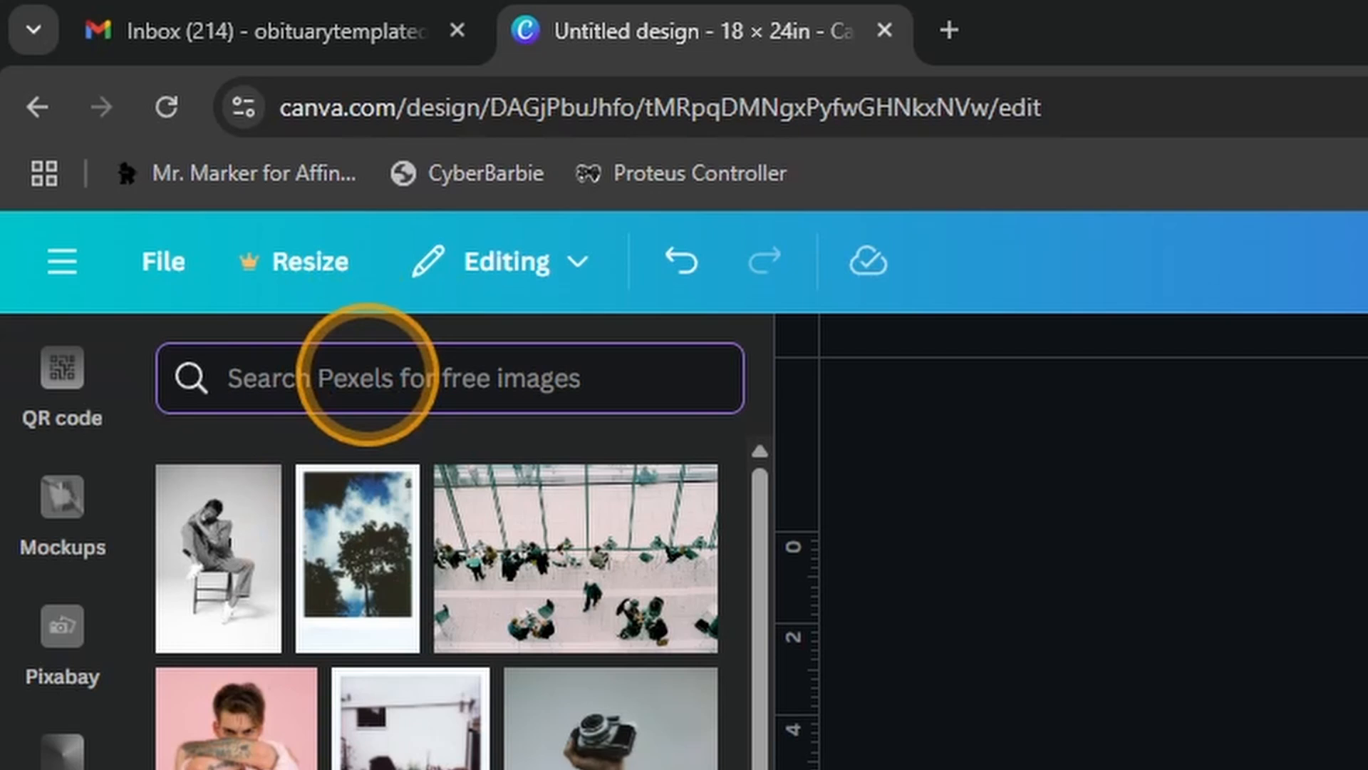
type("clouds")
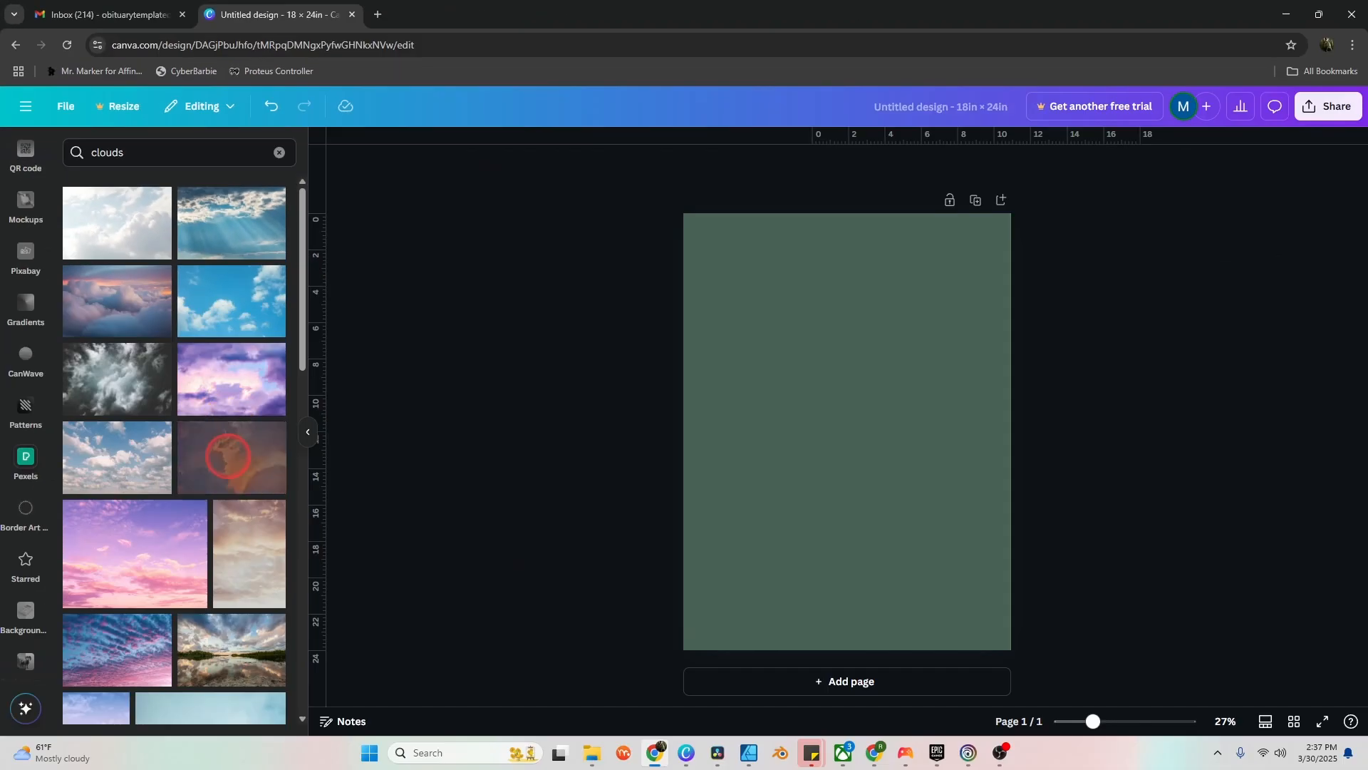
- Add the orange sunset cloud photo, enlarge it over the page, and lower transparency to about 46
left_click(231, 457)
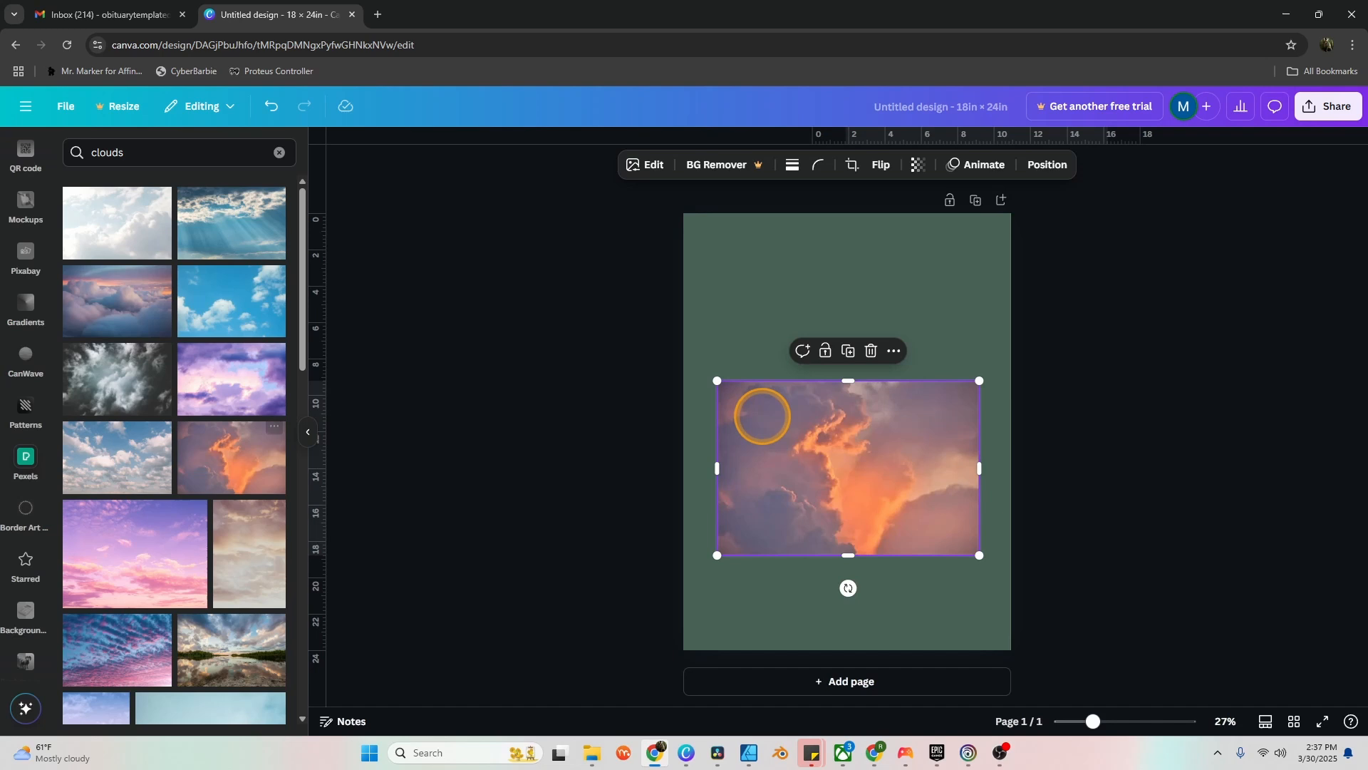
left_click_drag(717, 380, 496, 234)
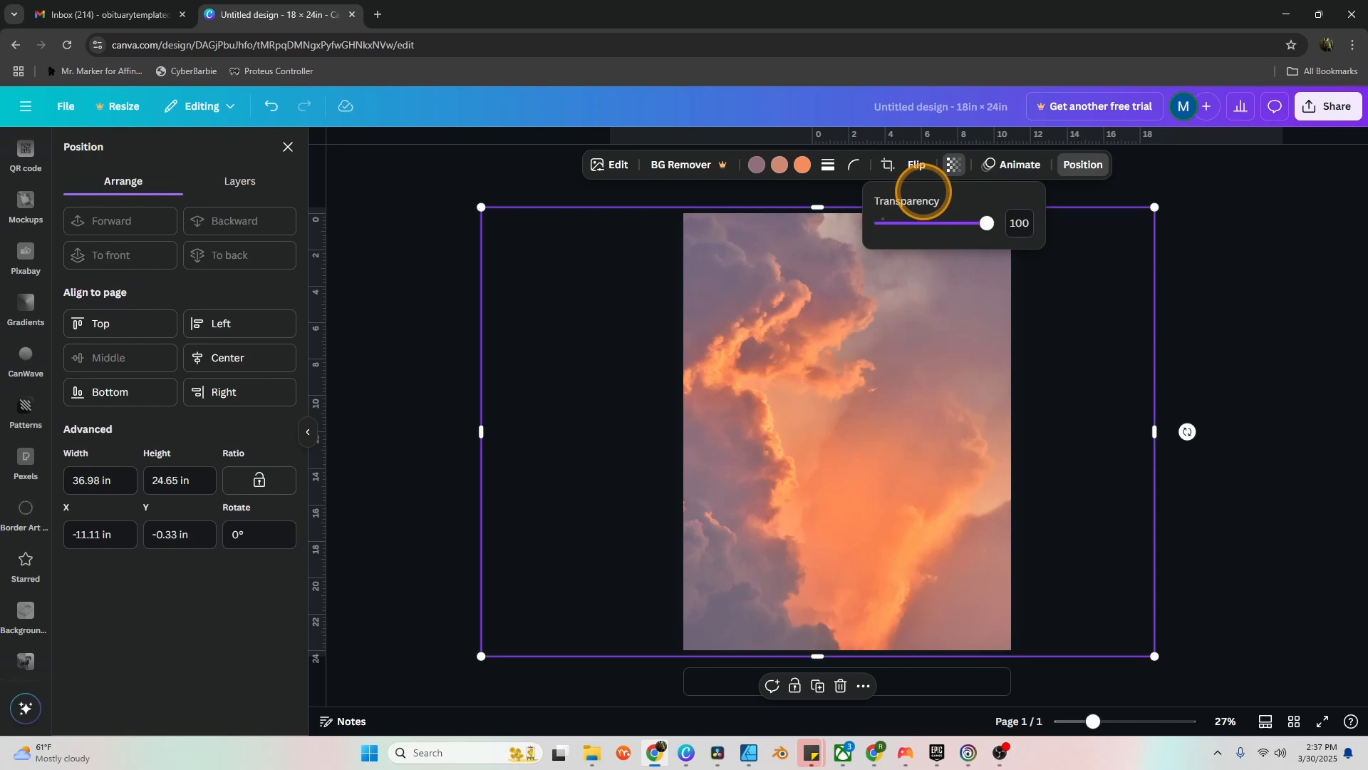
left_click_drag(987, 222, 929, 222)
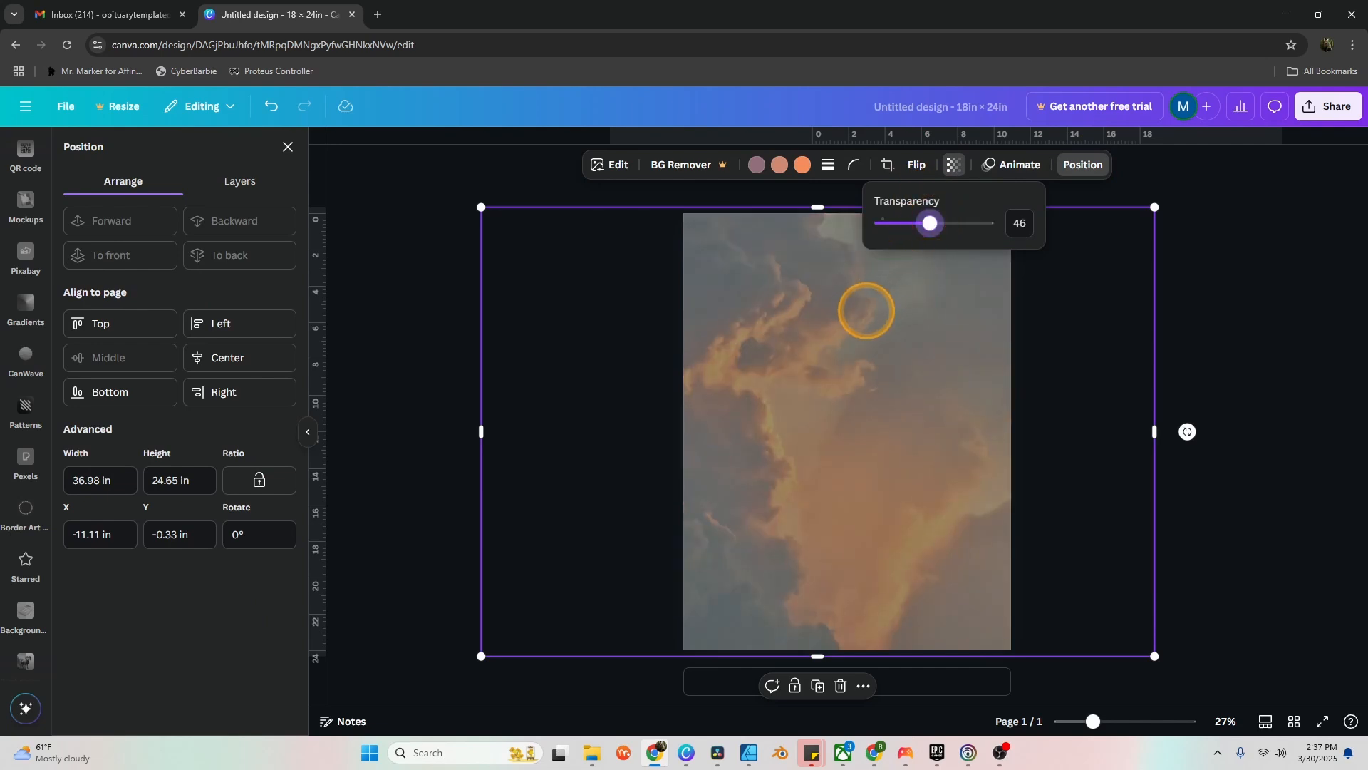
left_click(801, 164)
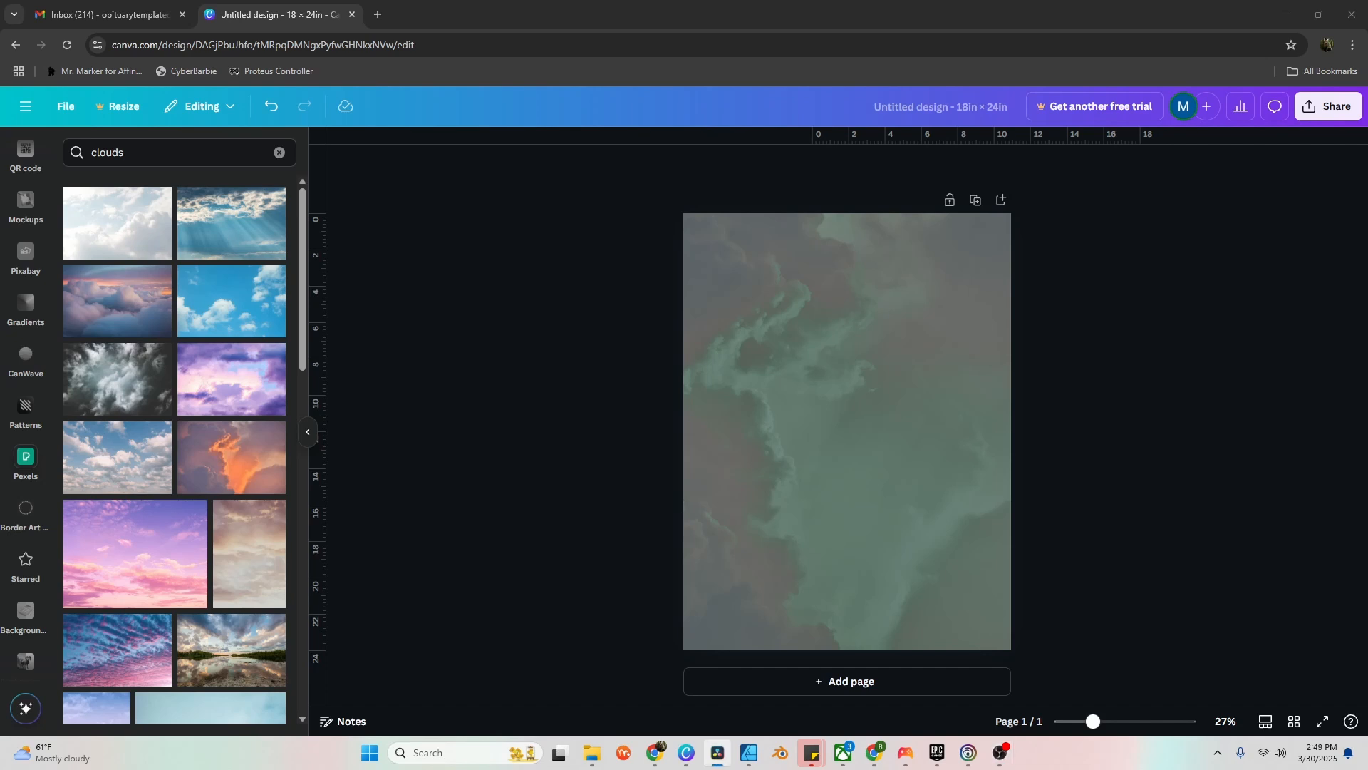
- Add a circular frame from the Basic shapes frames and position it on the page
left_click(26, 213)
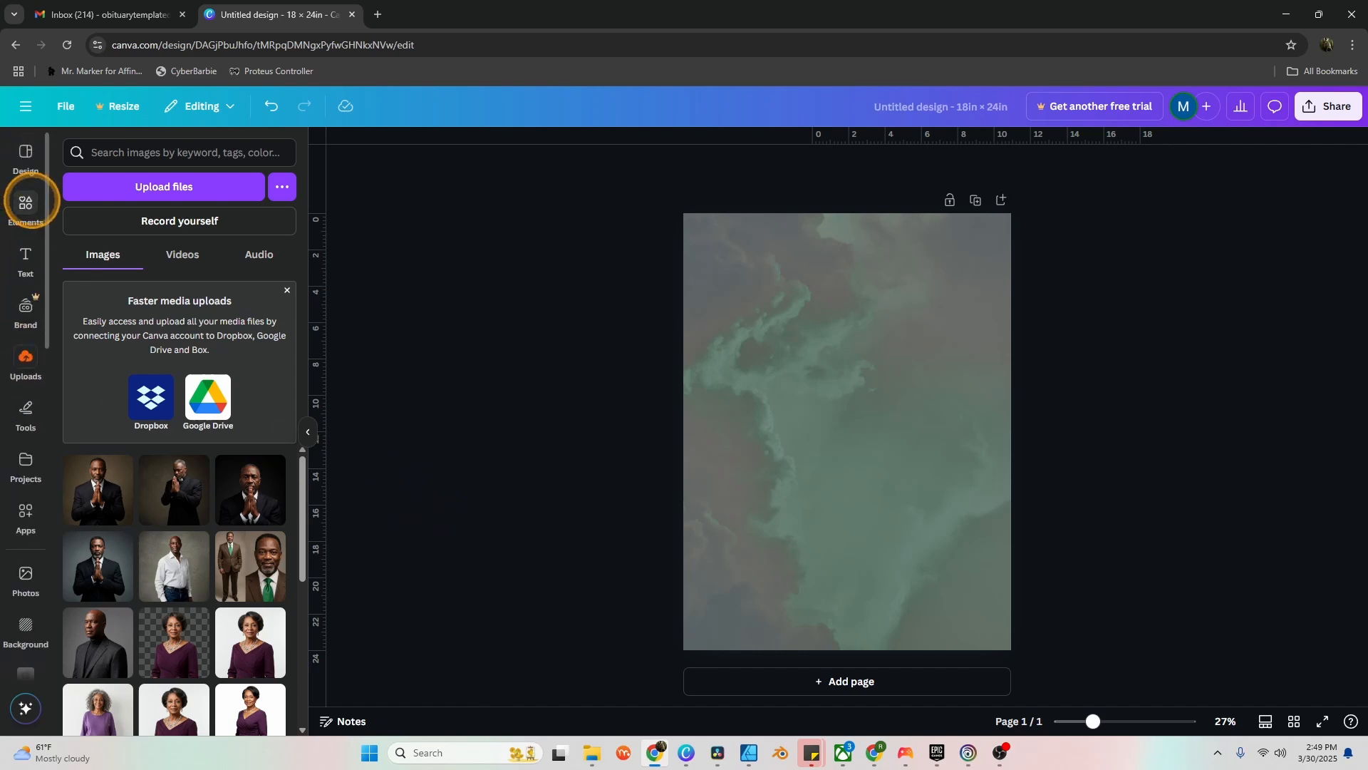
left_click(26, 206)
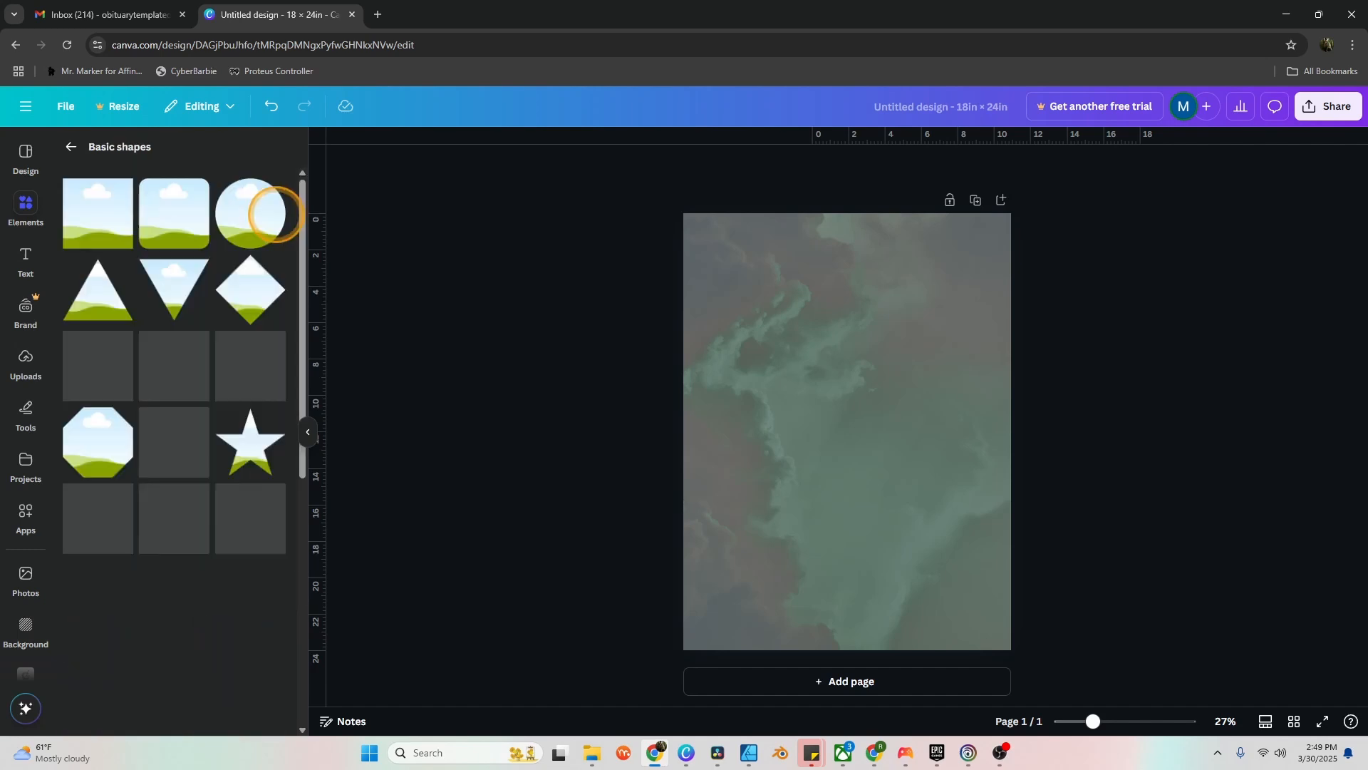
scroll("down", 3)
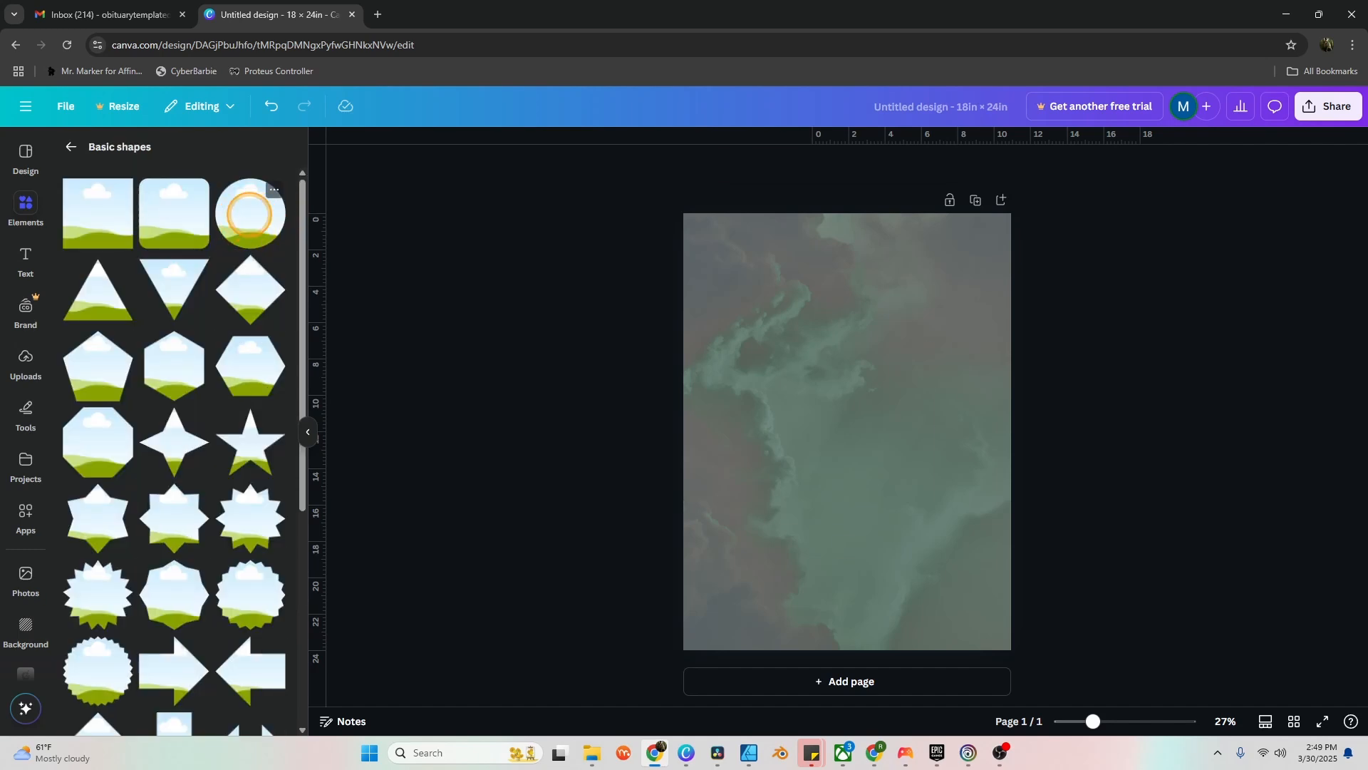
left_click(248, 212)
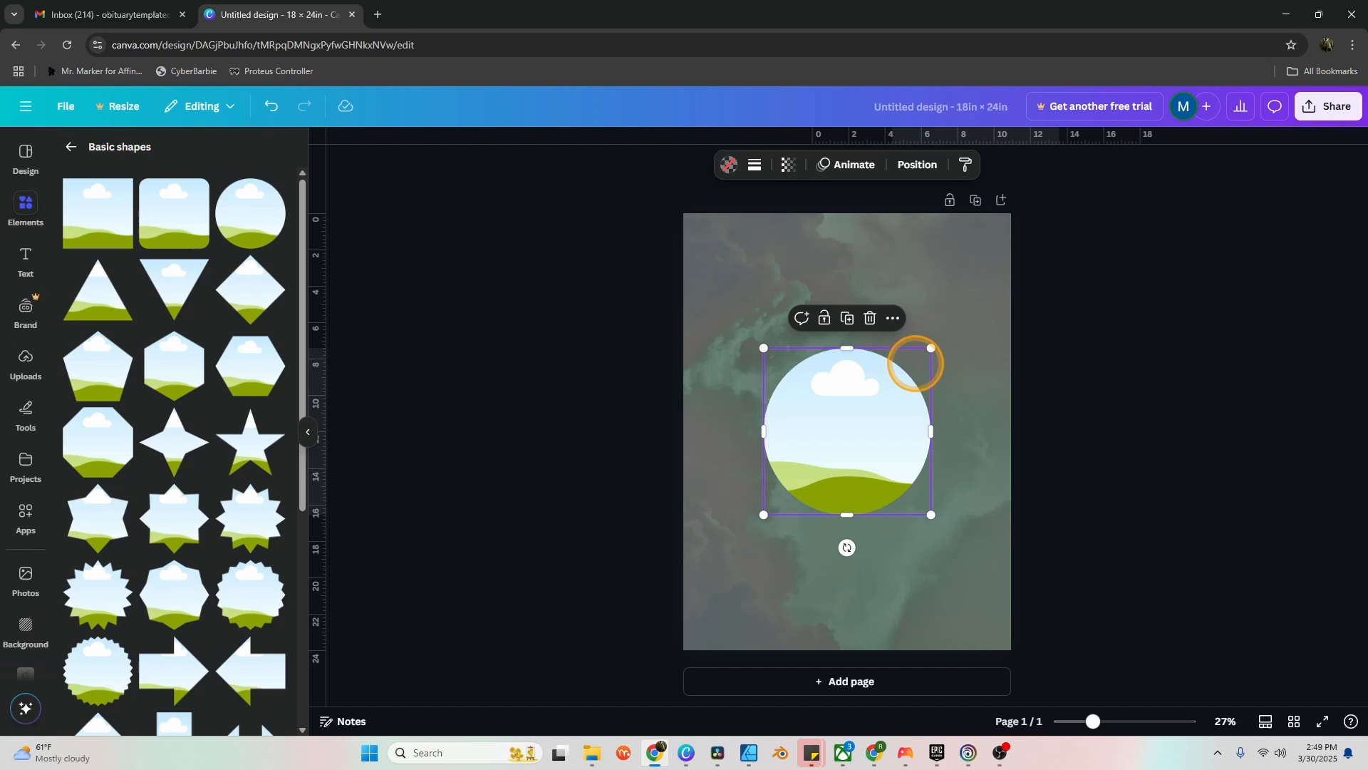
left_click_drag(846, 431, 879, 397)
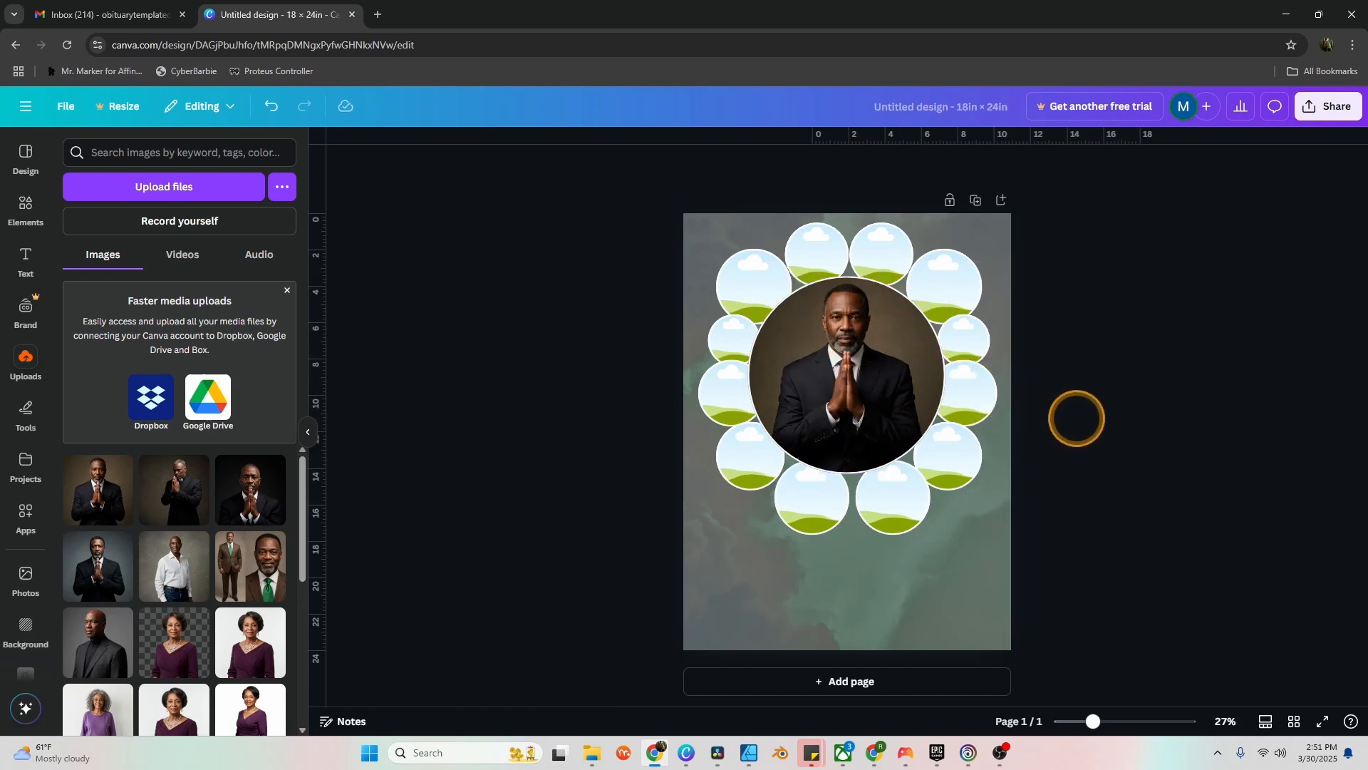
- Drop a family photo into a circle frame and give the portrait and photos solid outlines
left_click_drag(1078, 419, 1056, 423)
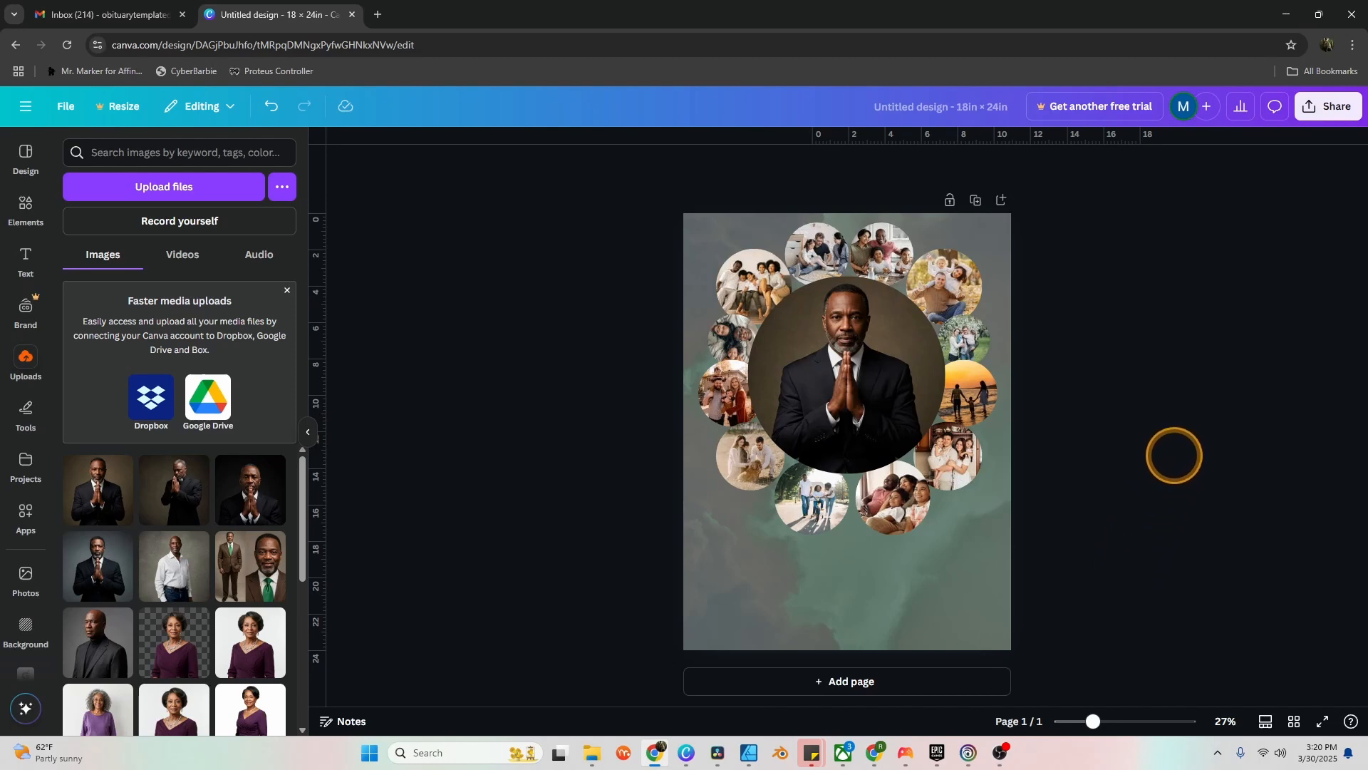
left_click(838, 376)
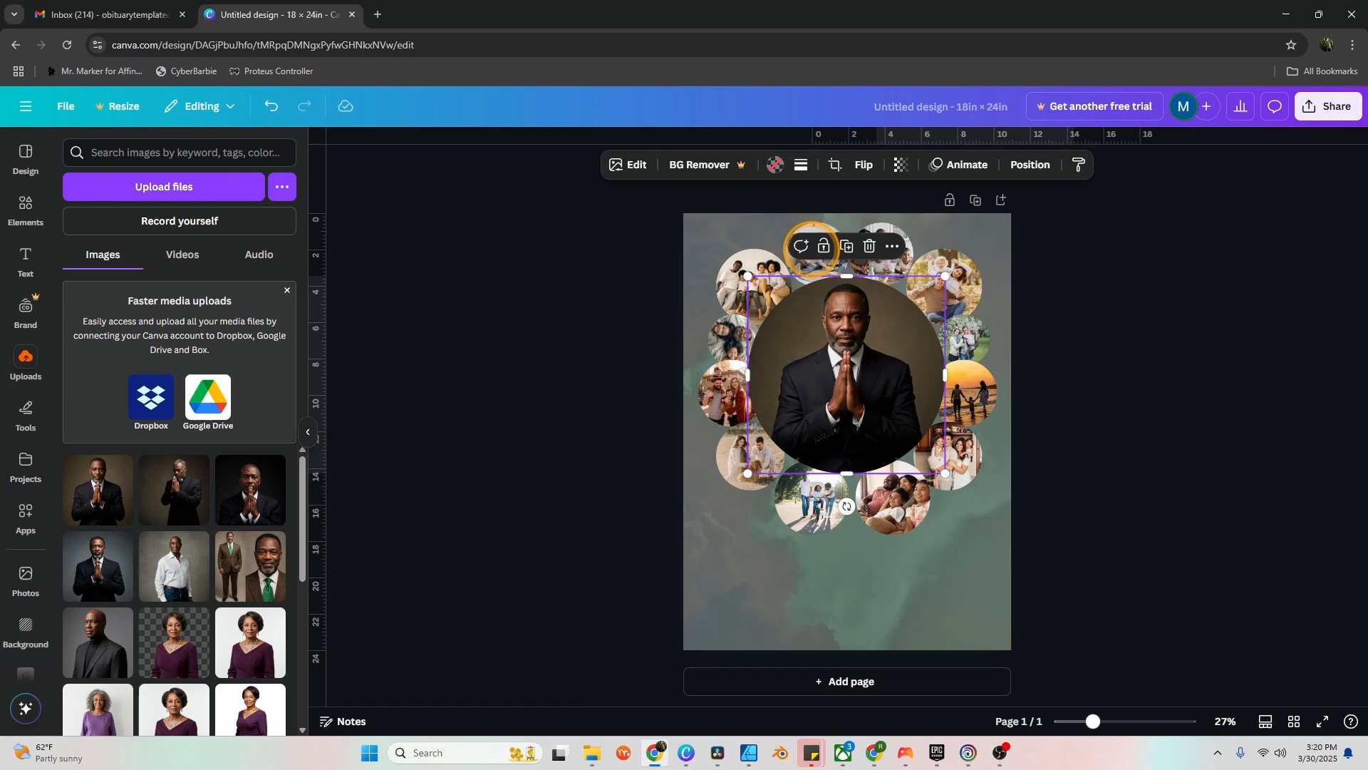
left_click(799, 164)
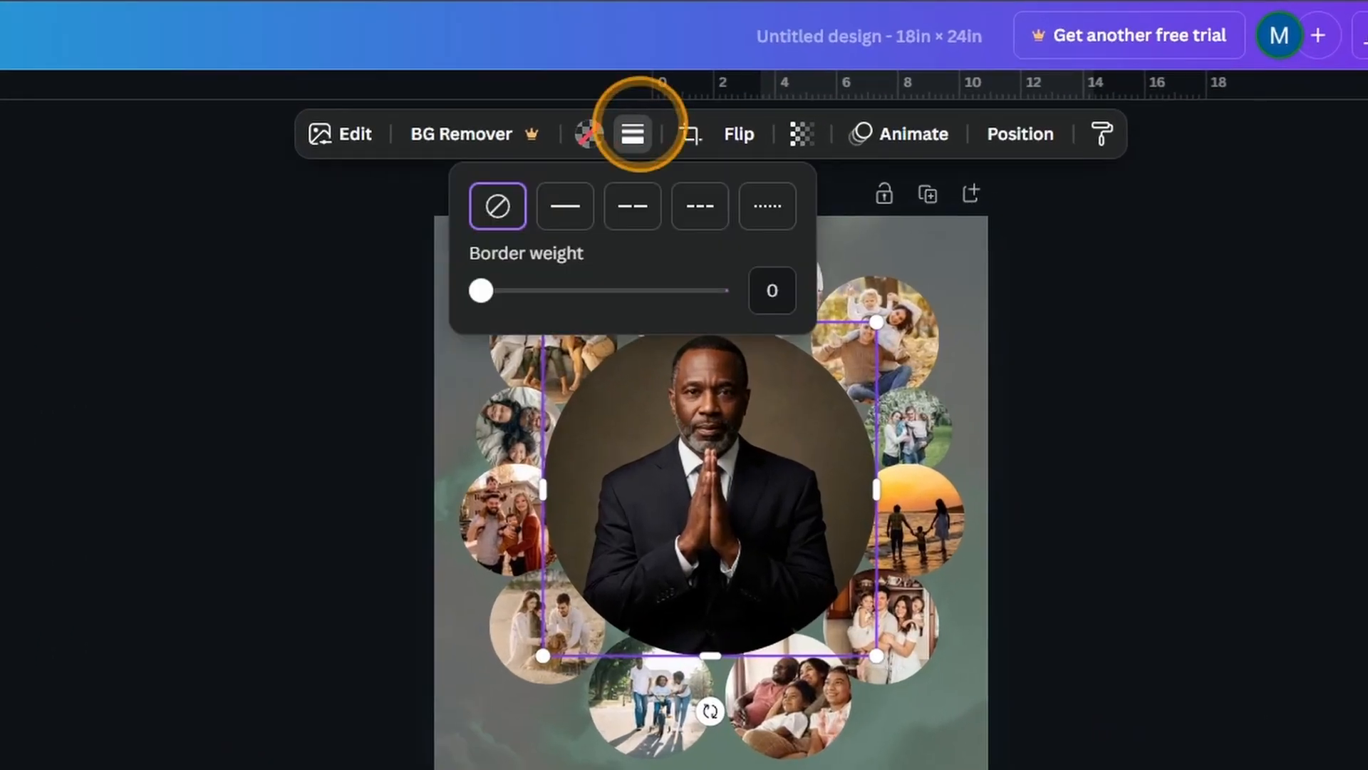
left_click(564, 206)
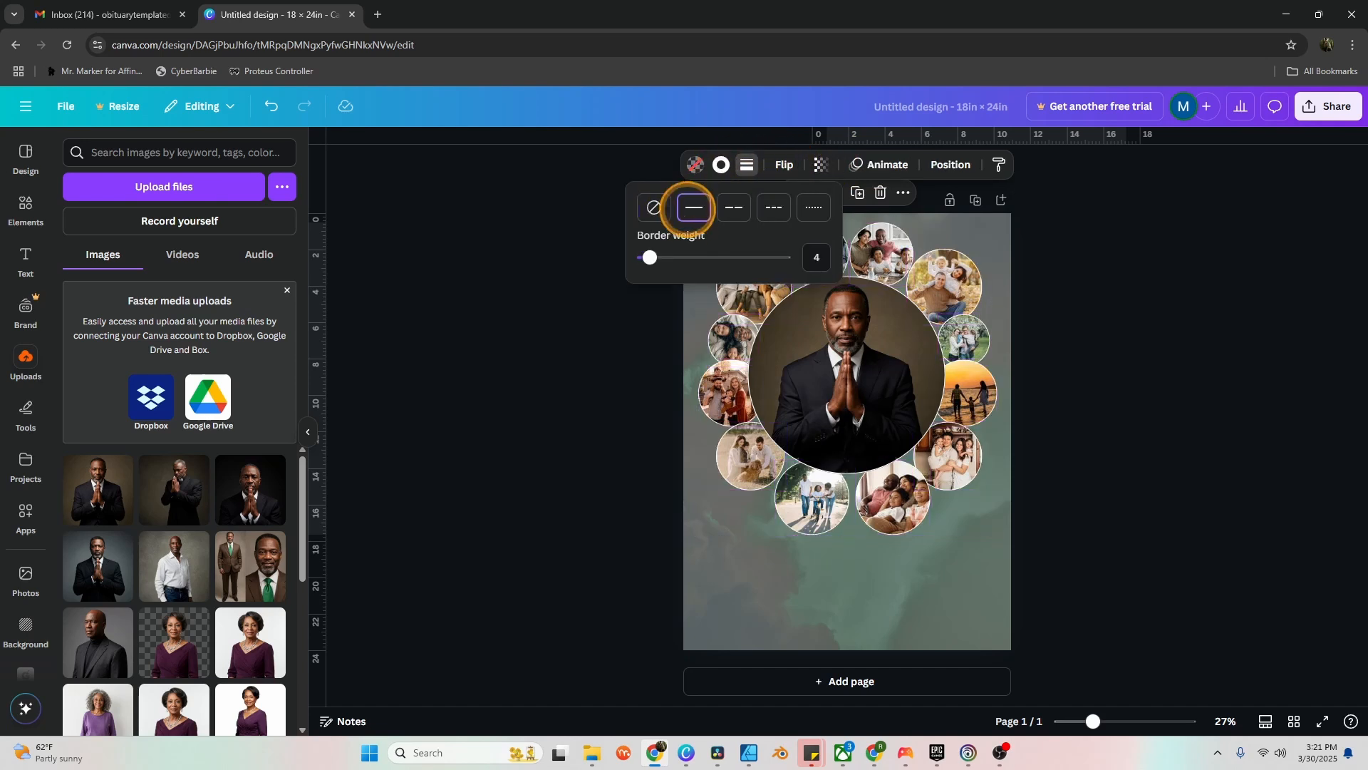
left_click(652, 208)
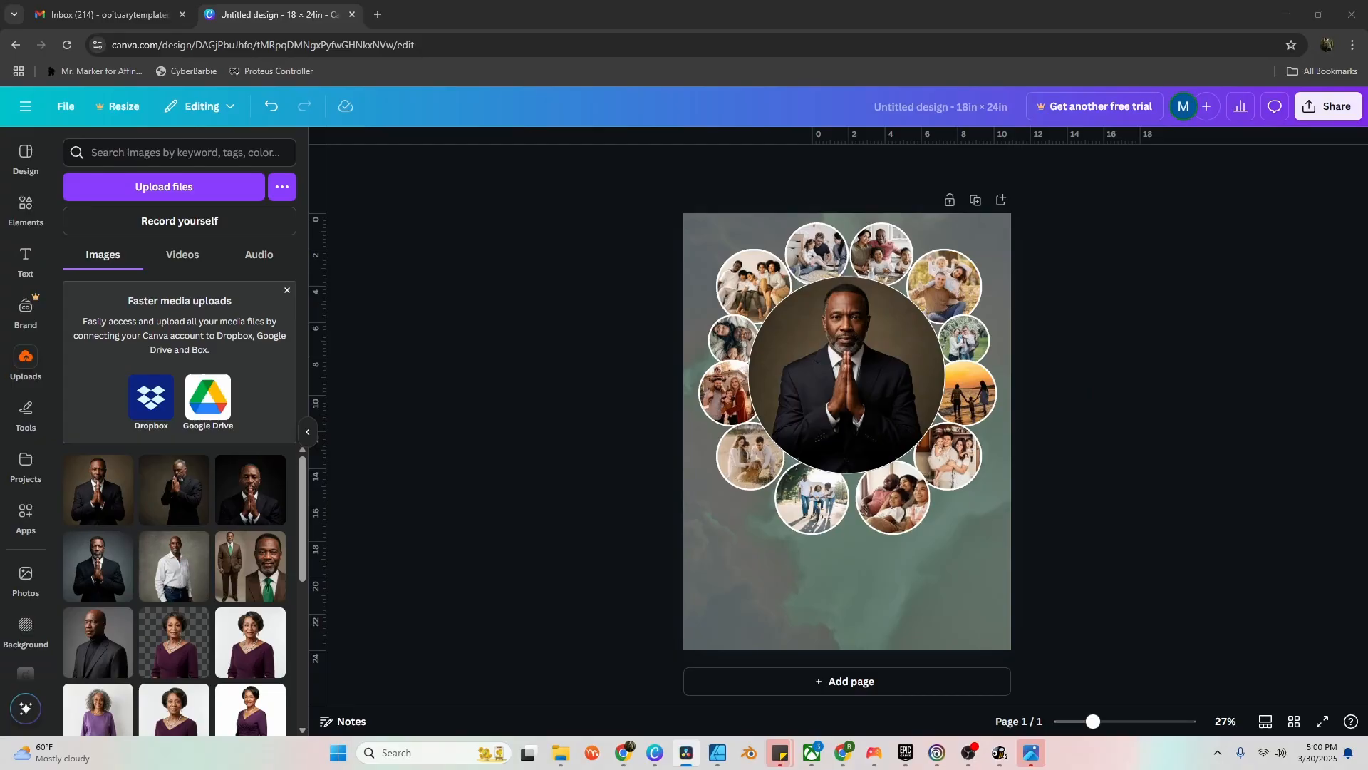
left_click(102, 254)
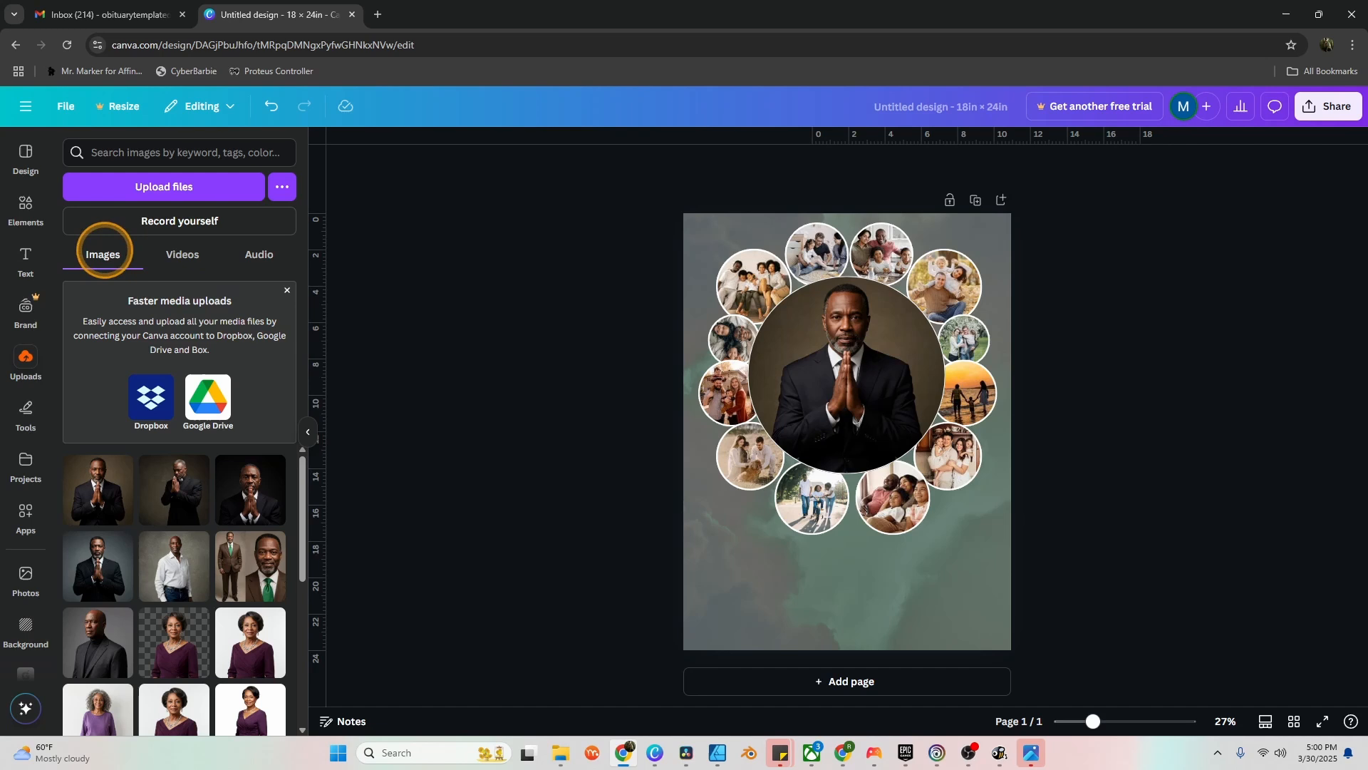
left_click(26, 260)
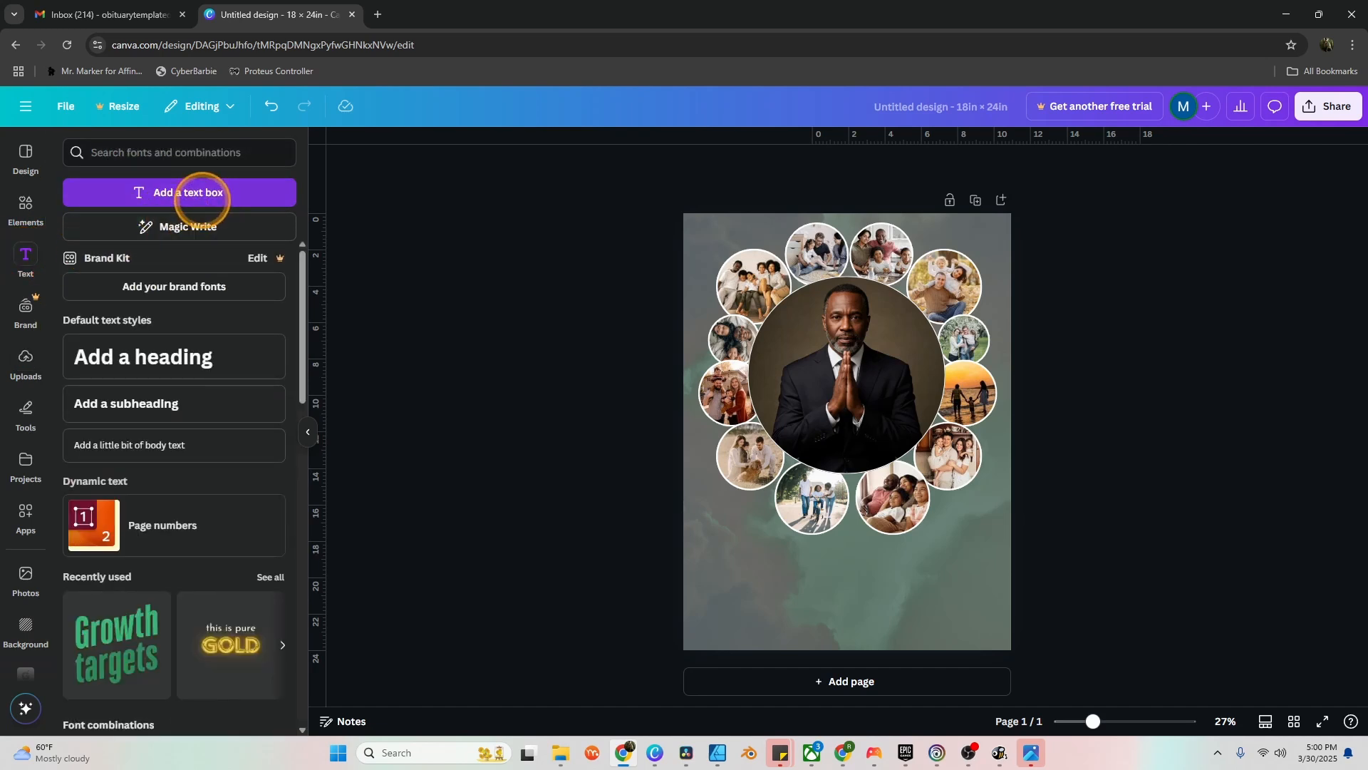
left_click(178, 191)
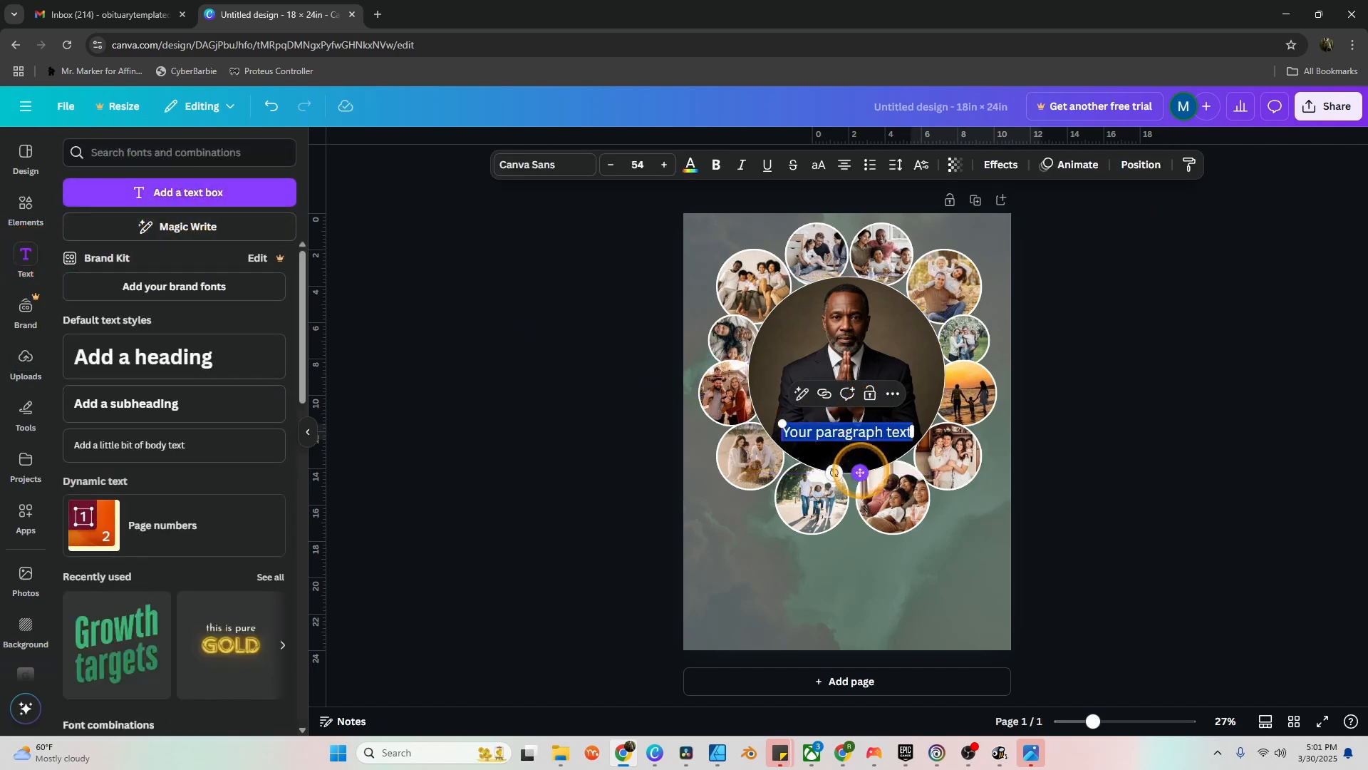
left_click(1139, 165)
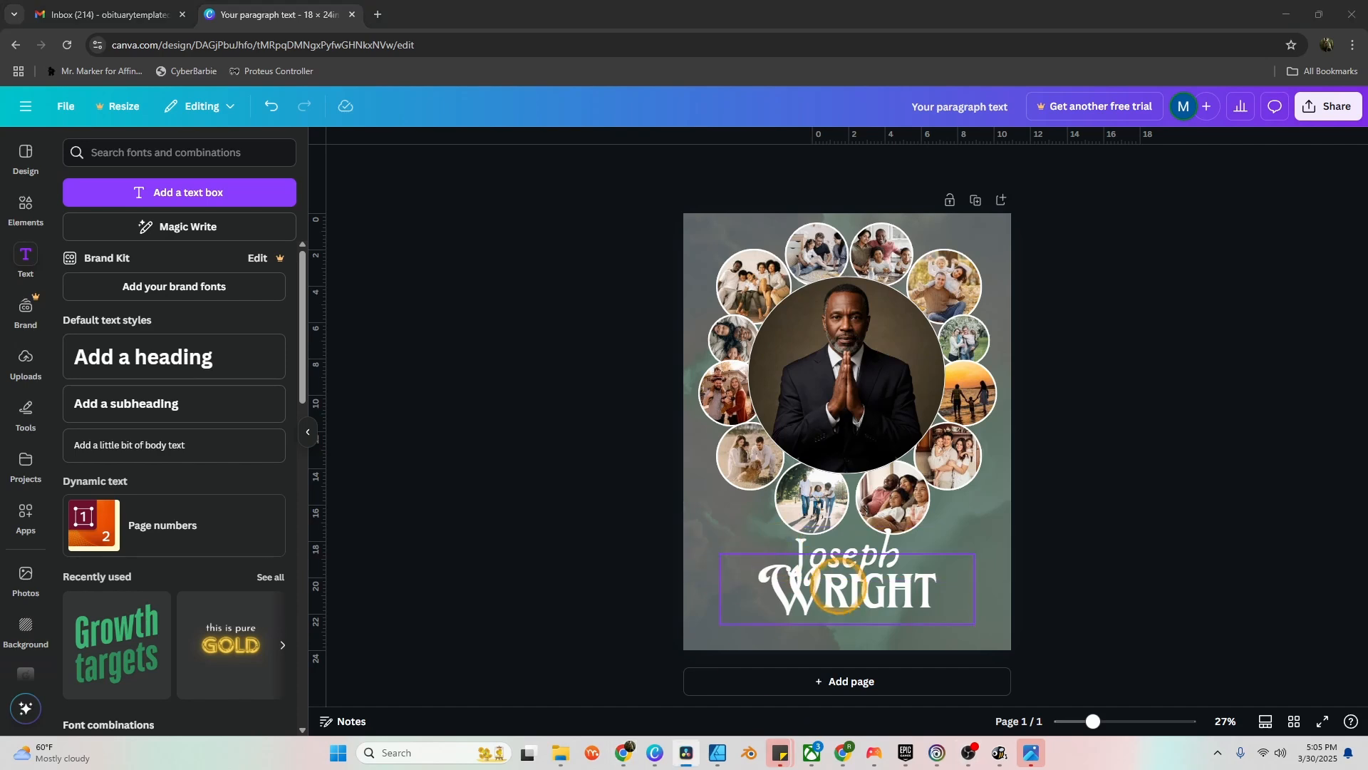
left_click(999, 164)
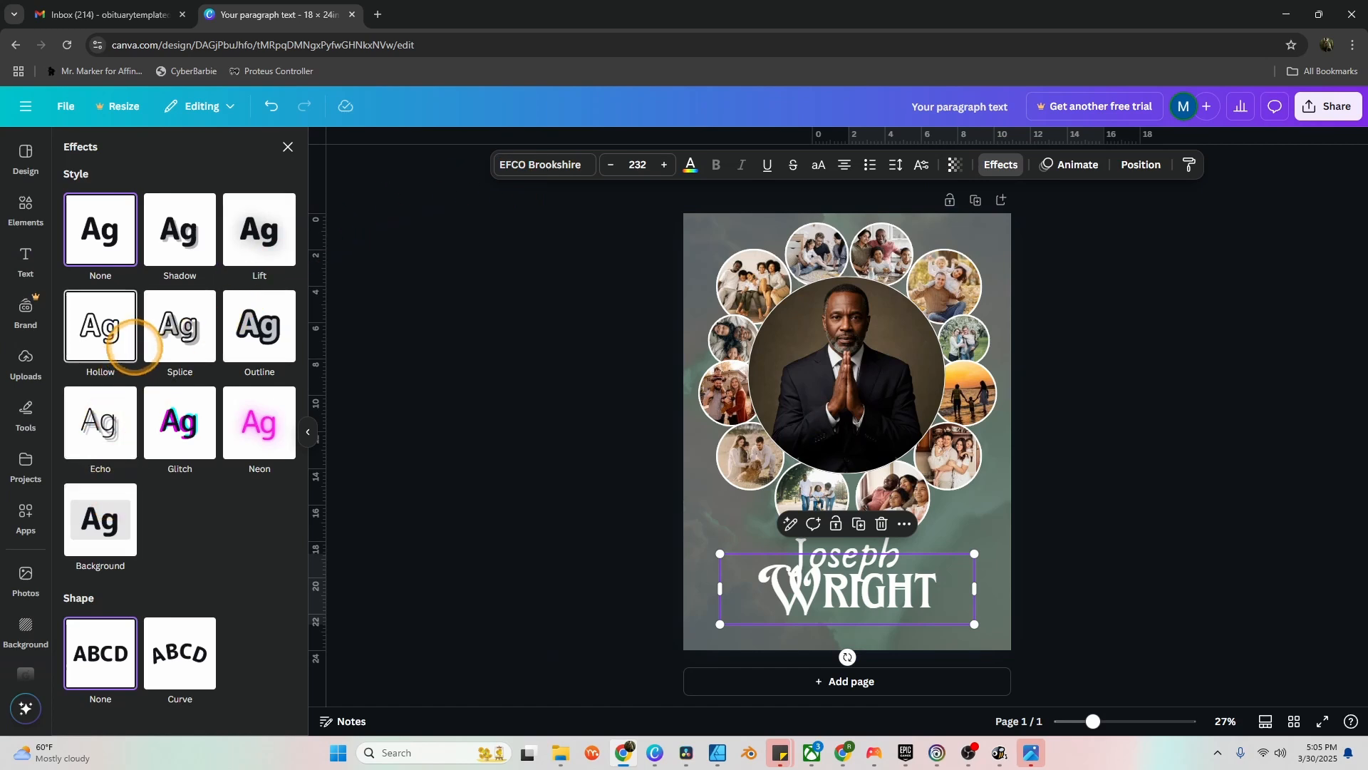
left_click(179, 327)
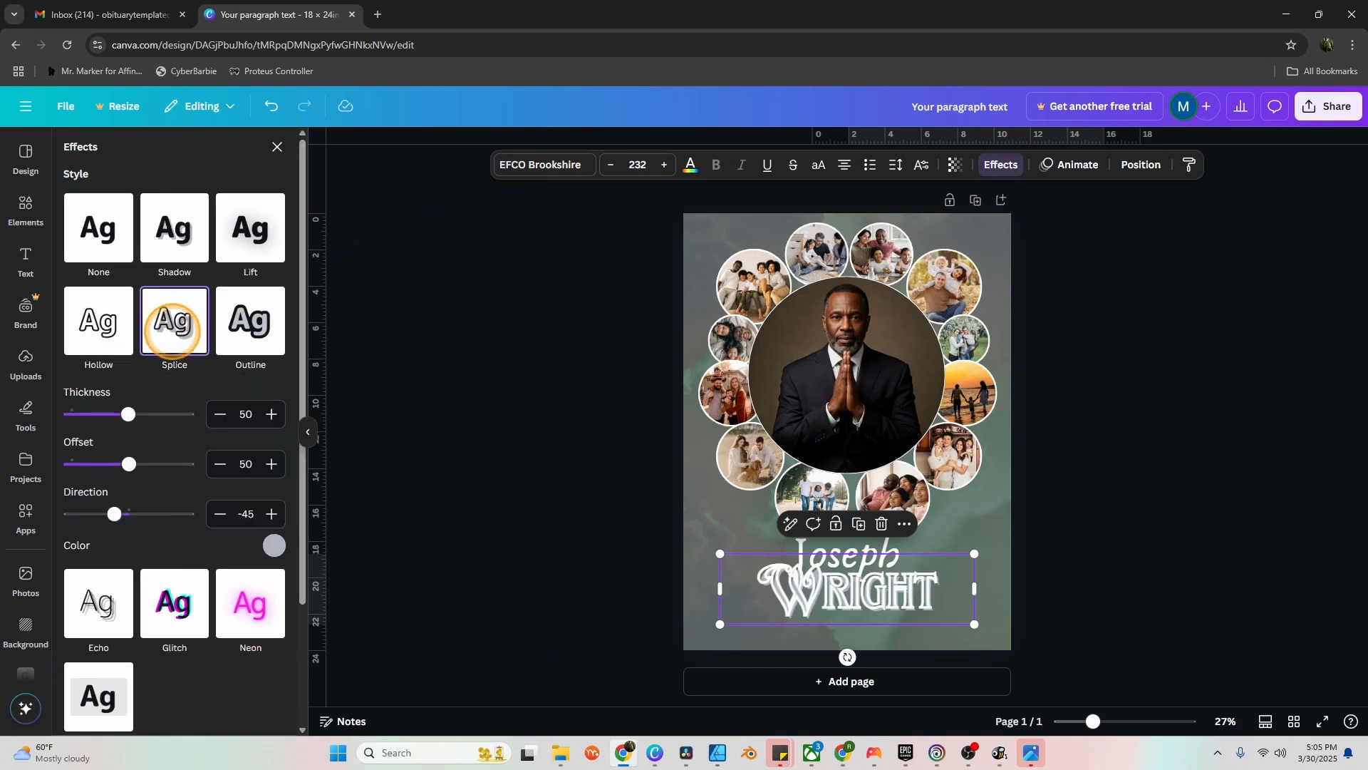